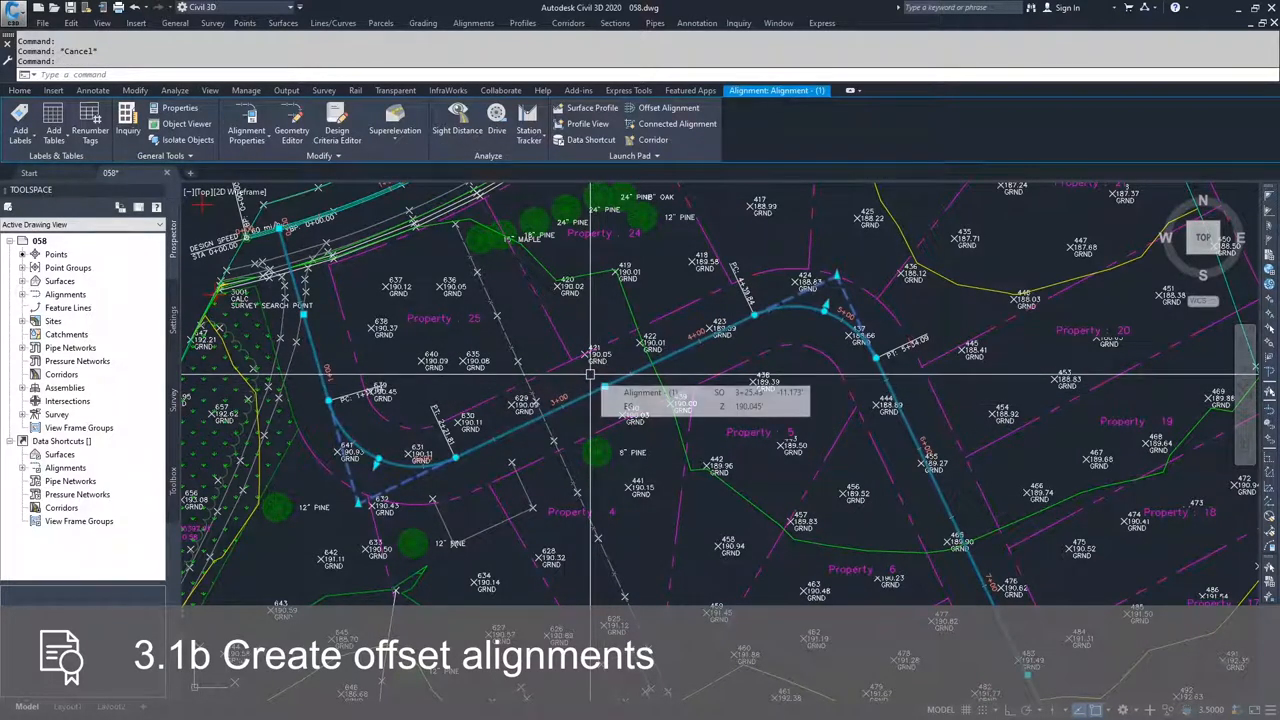
# Rename the centerline alignment 'Alignment - (1)' to 'Dev-Align' in Alignment Properties
pyautogui.click(247, 125)
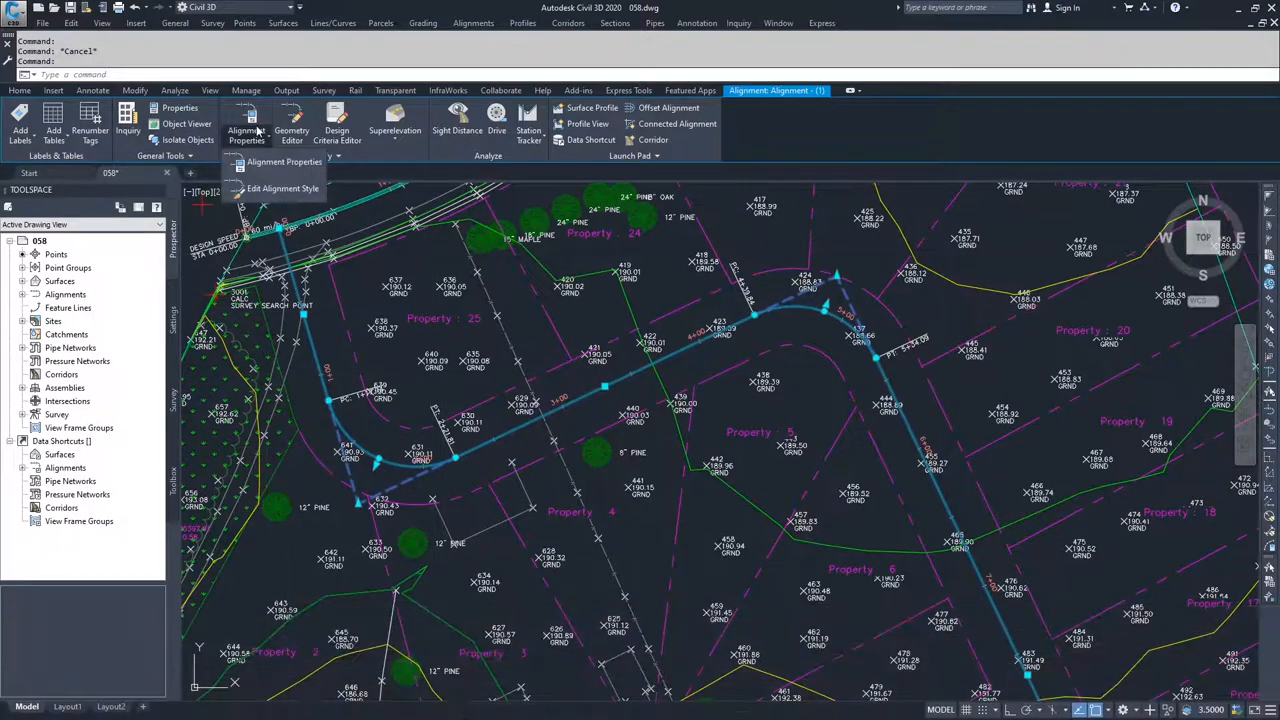
pyautogui.click(283, 162)
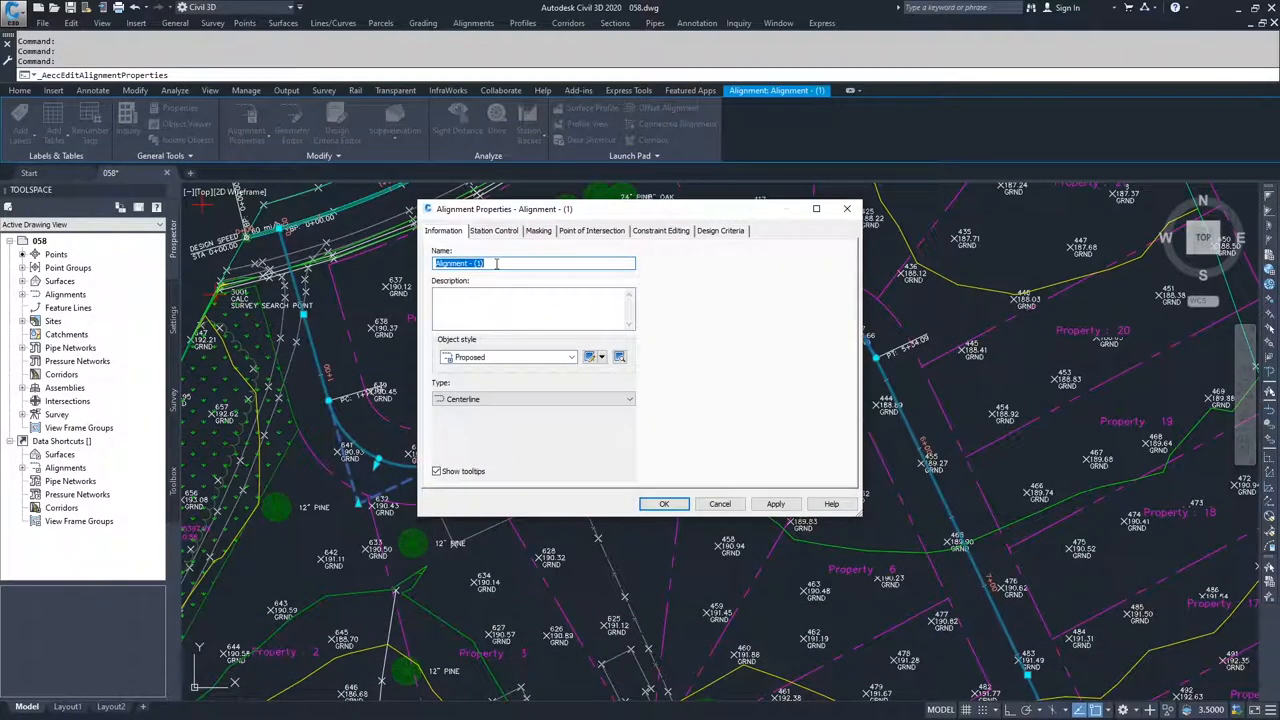
pyautogui.write('D')
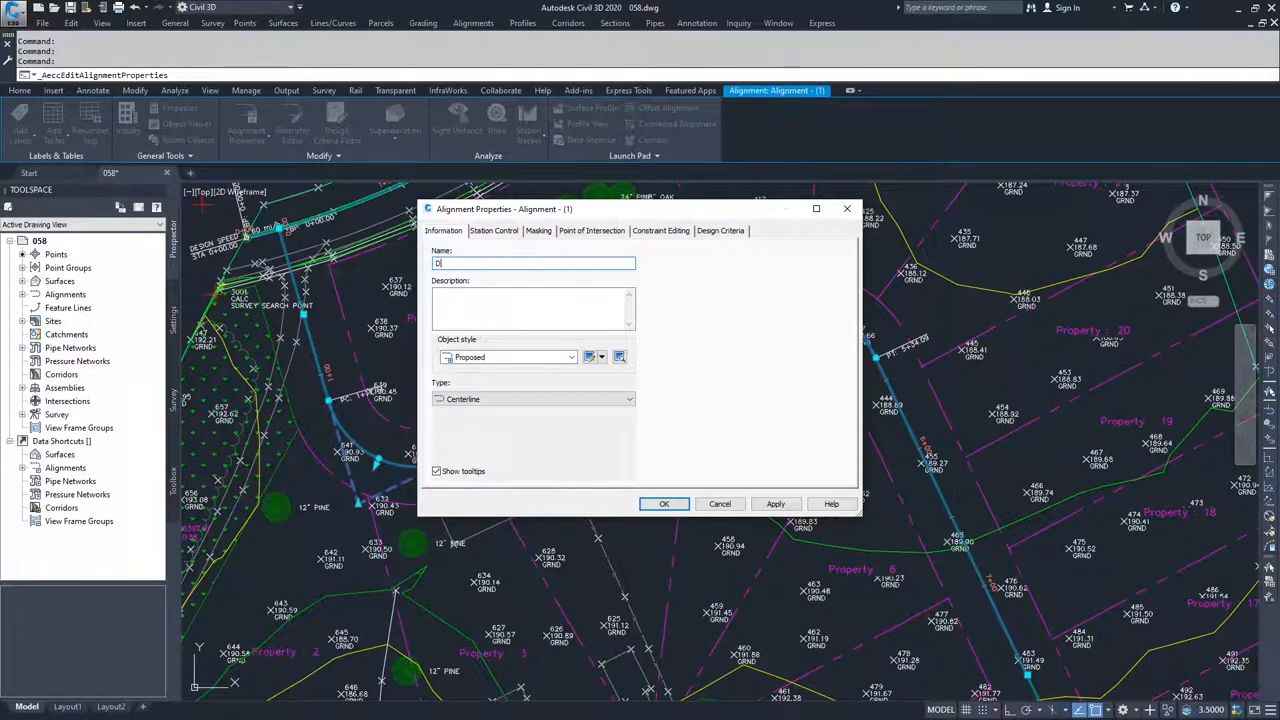
pyautogui.write('ev-Align')
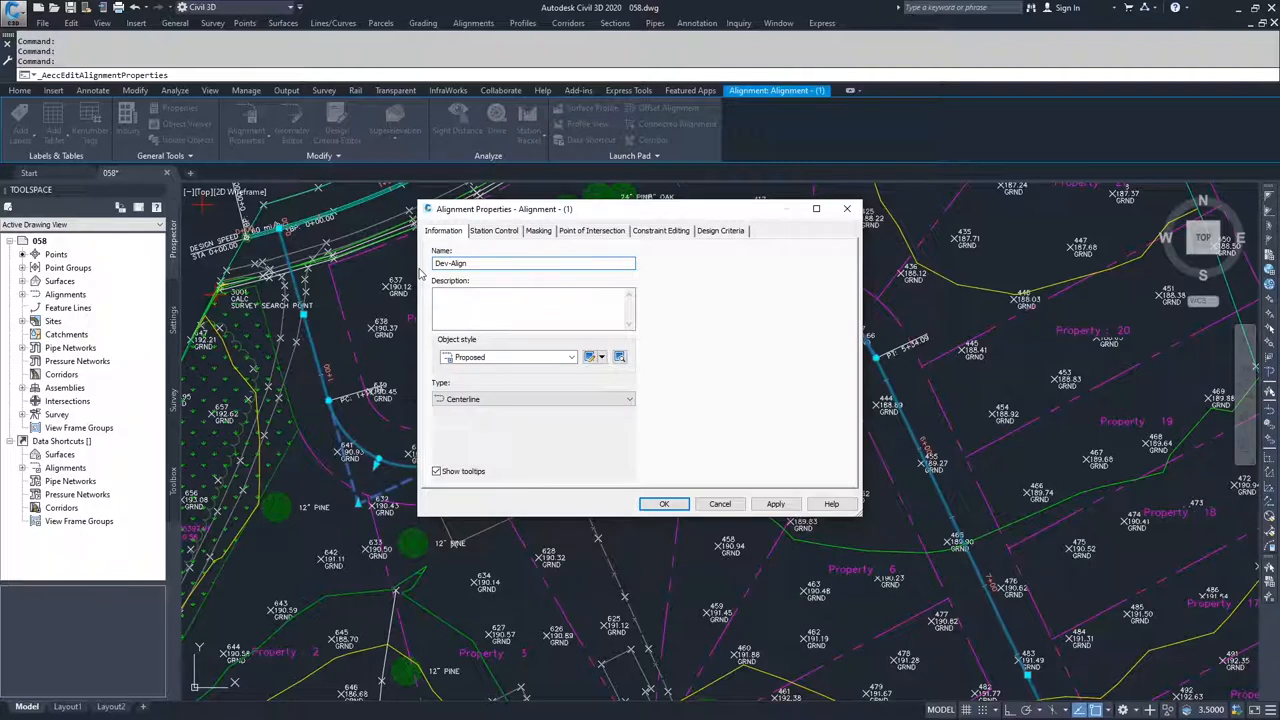
pyautogui.click(533, 263)
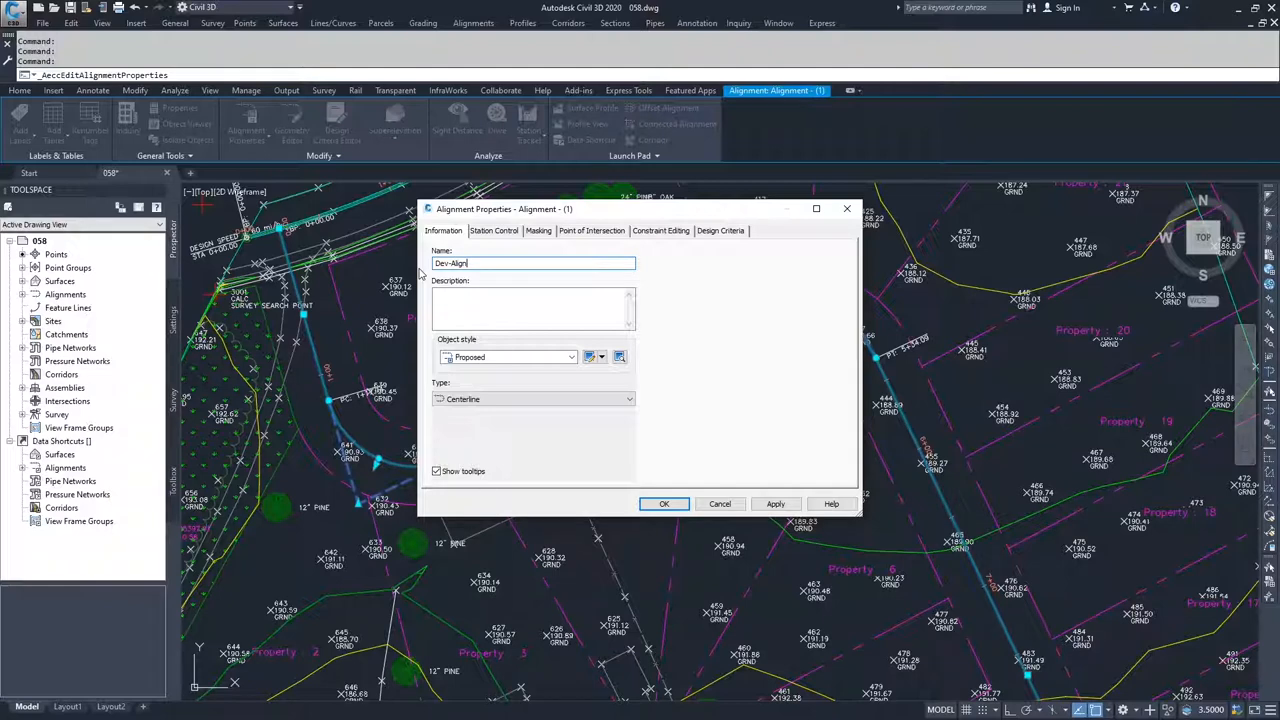
pyautogui.moveTo(637, 351)
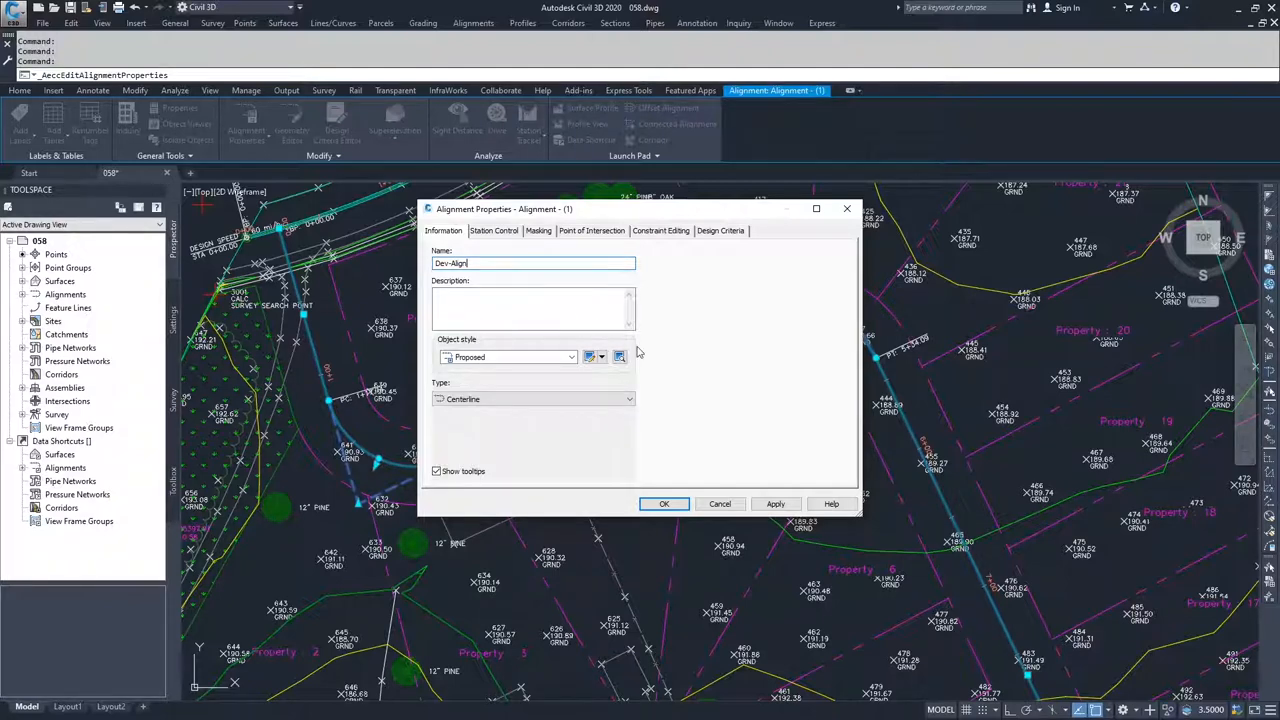
pyautogui.click(664, 503)
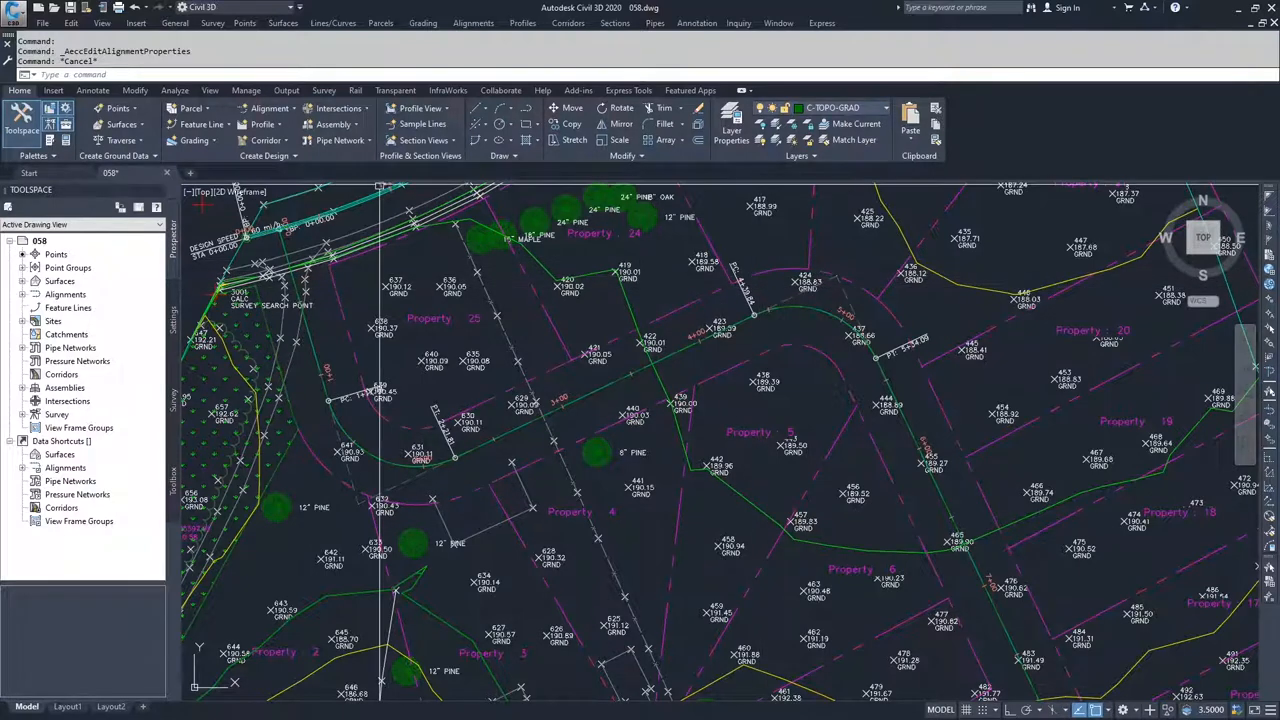
# Launch Create Offset Alignment and pick Dev-Align as the parent alignment
pyautogui.click(270, 108)
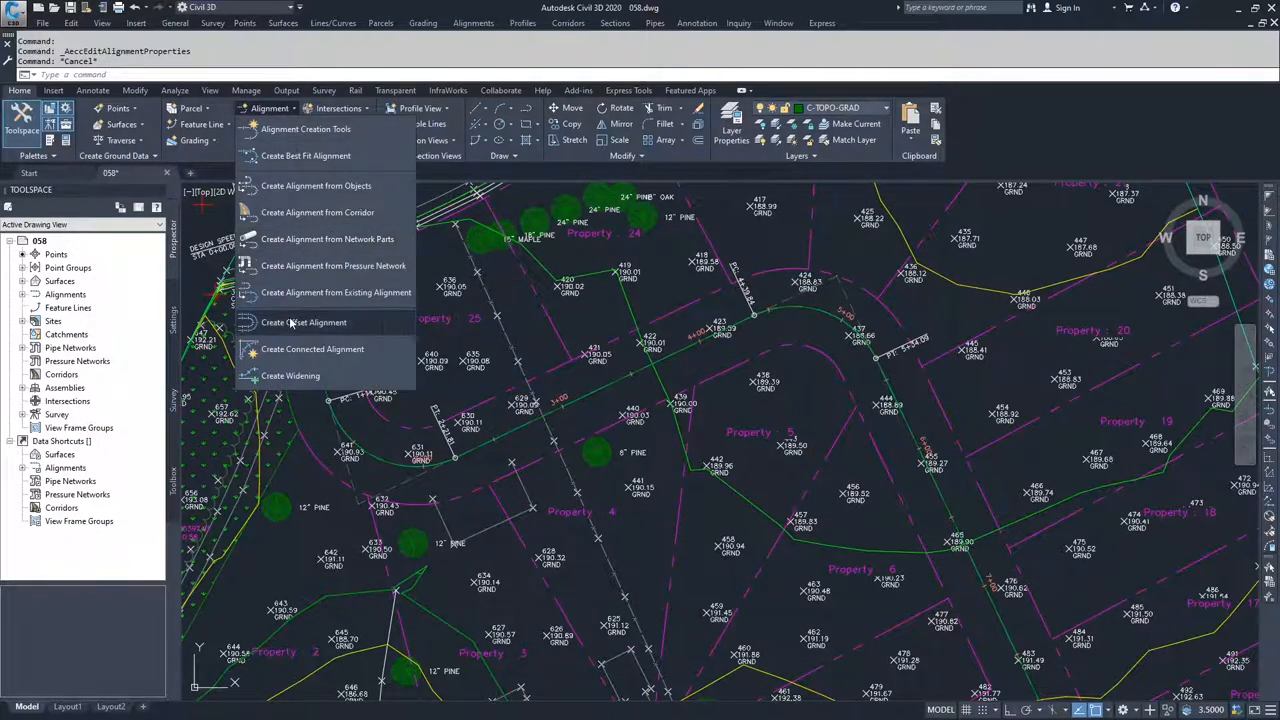
pyautogui.click(304, 322)
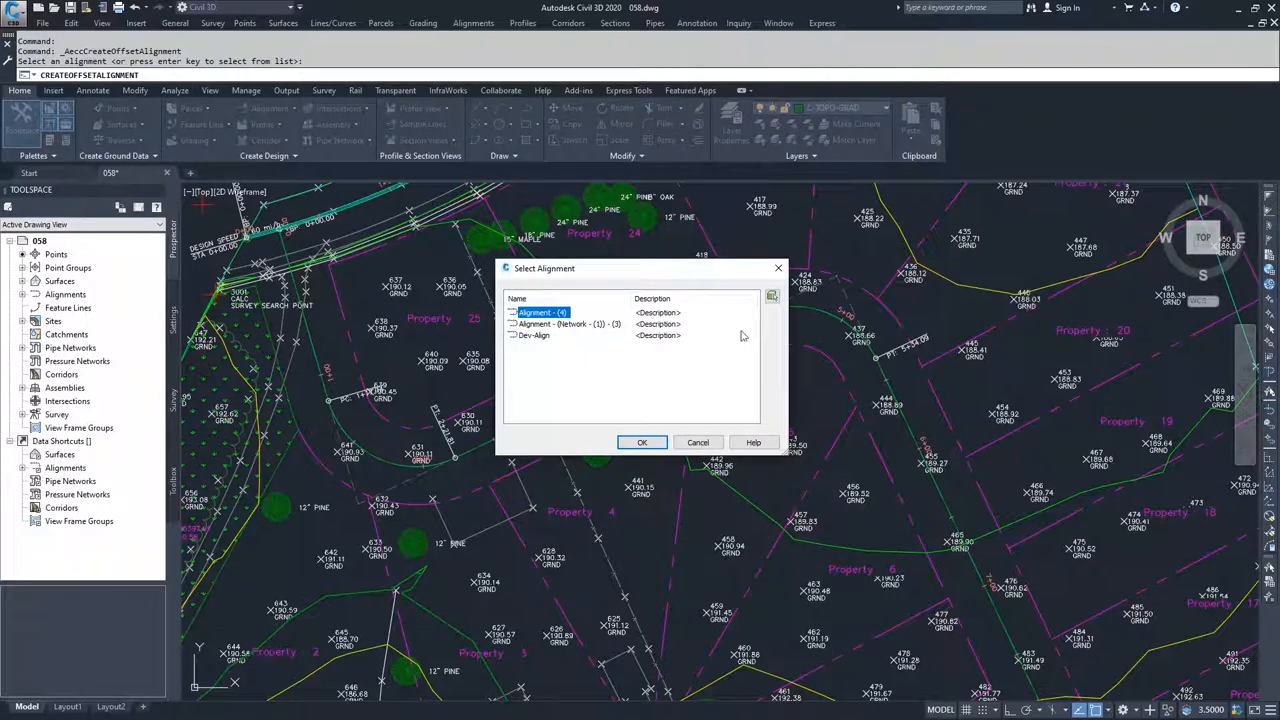
pyautogui.click(535, 335)
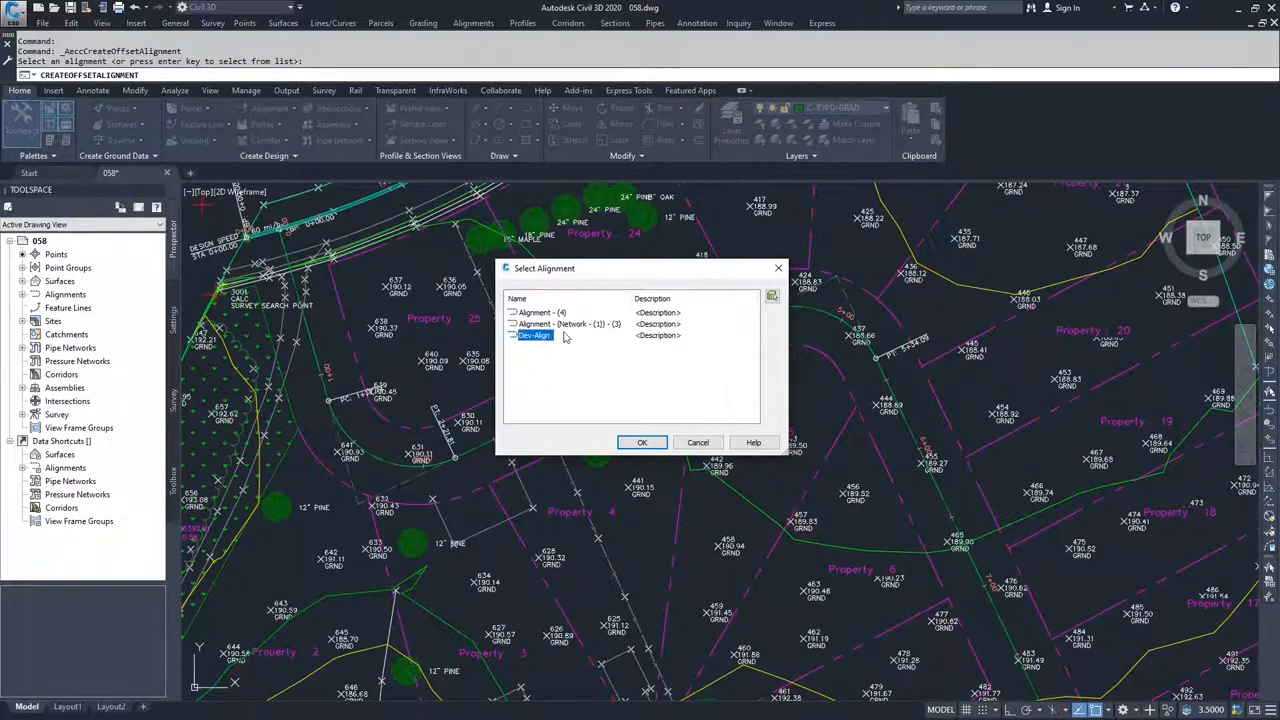
pyautogui.moveTo(580, 370)
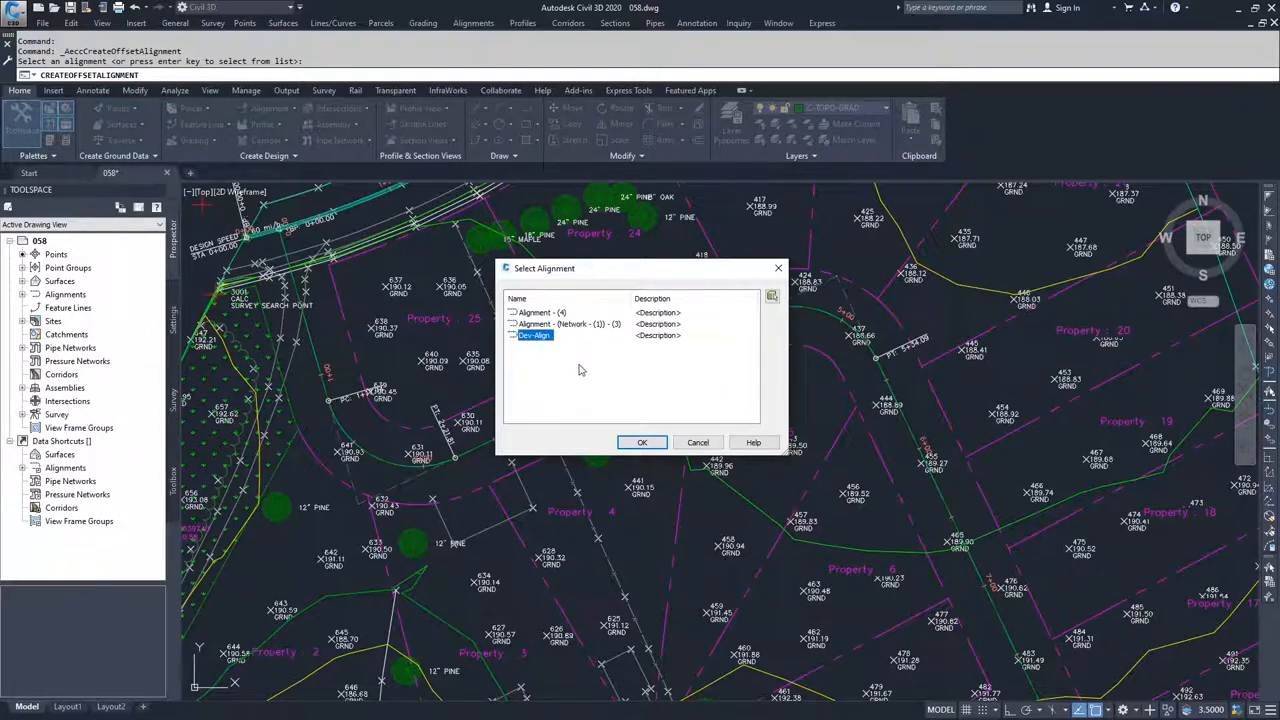
pyautogui.moveTo(617, 428)
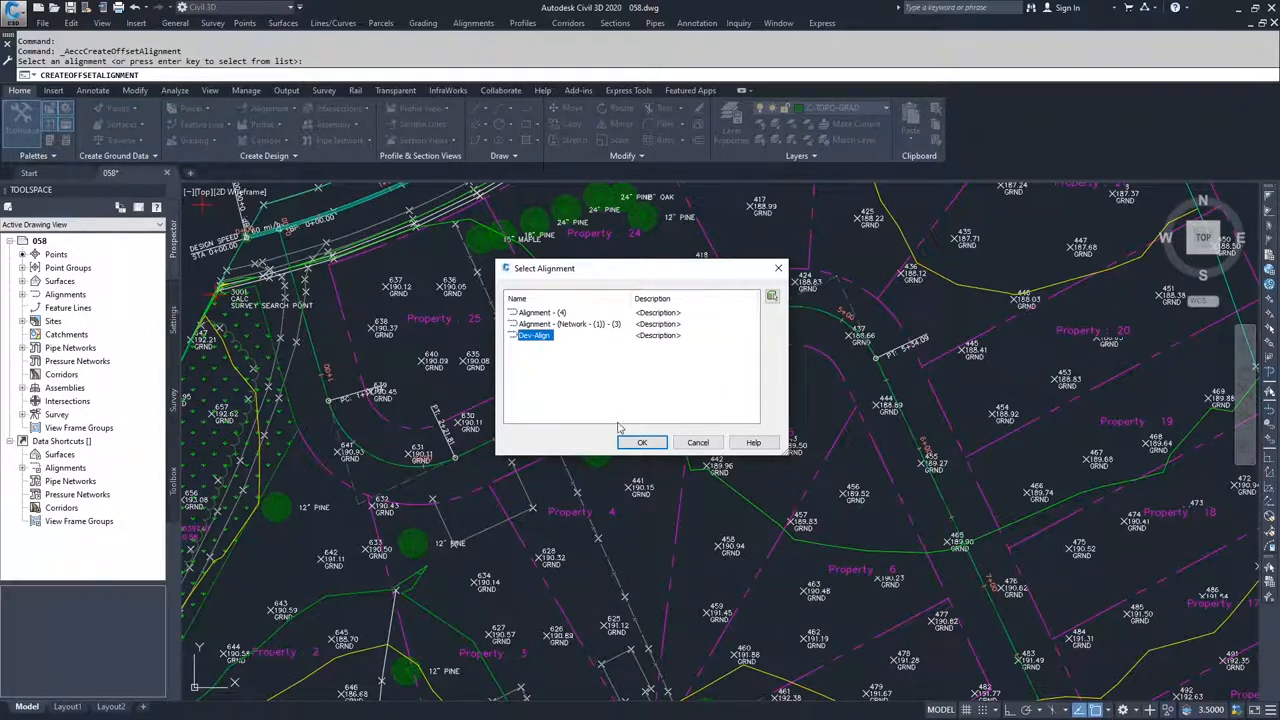
pyautogui.click(642, 442)
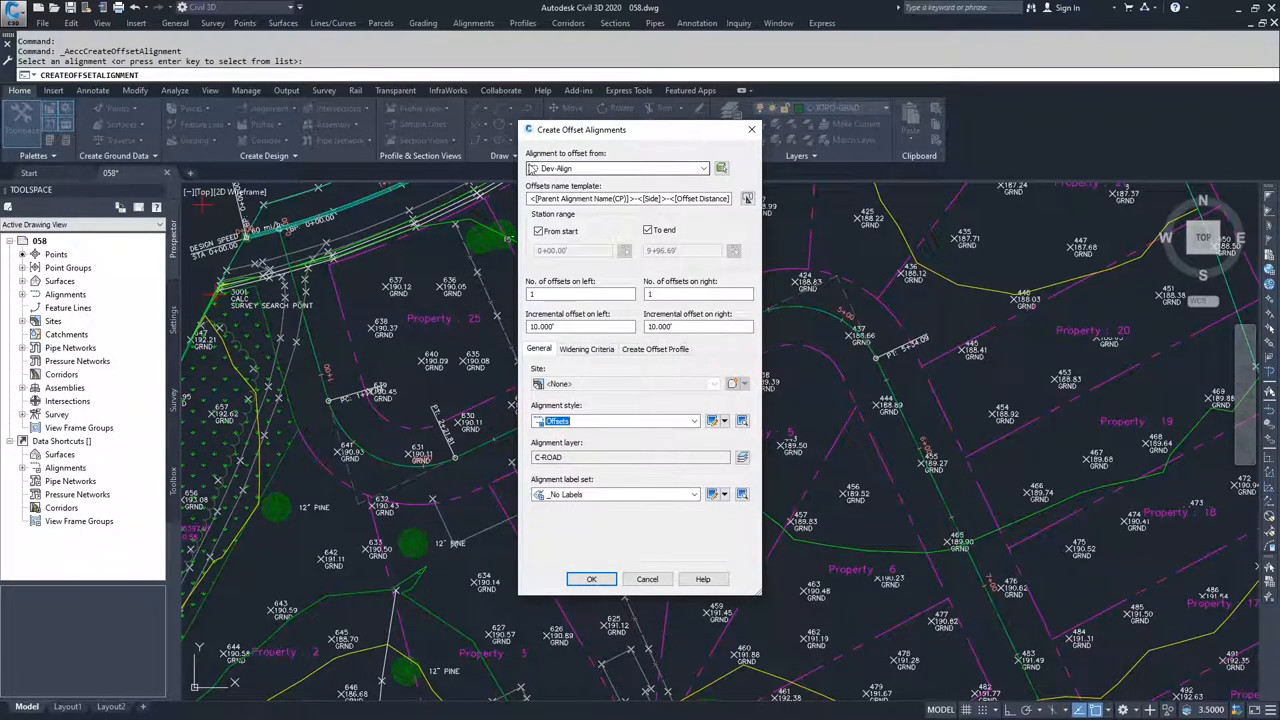
# Confirm Dev-Align as parent with one offset on the left and one on the right
pyautogui.click(704, 168)
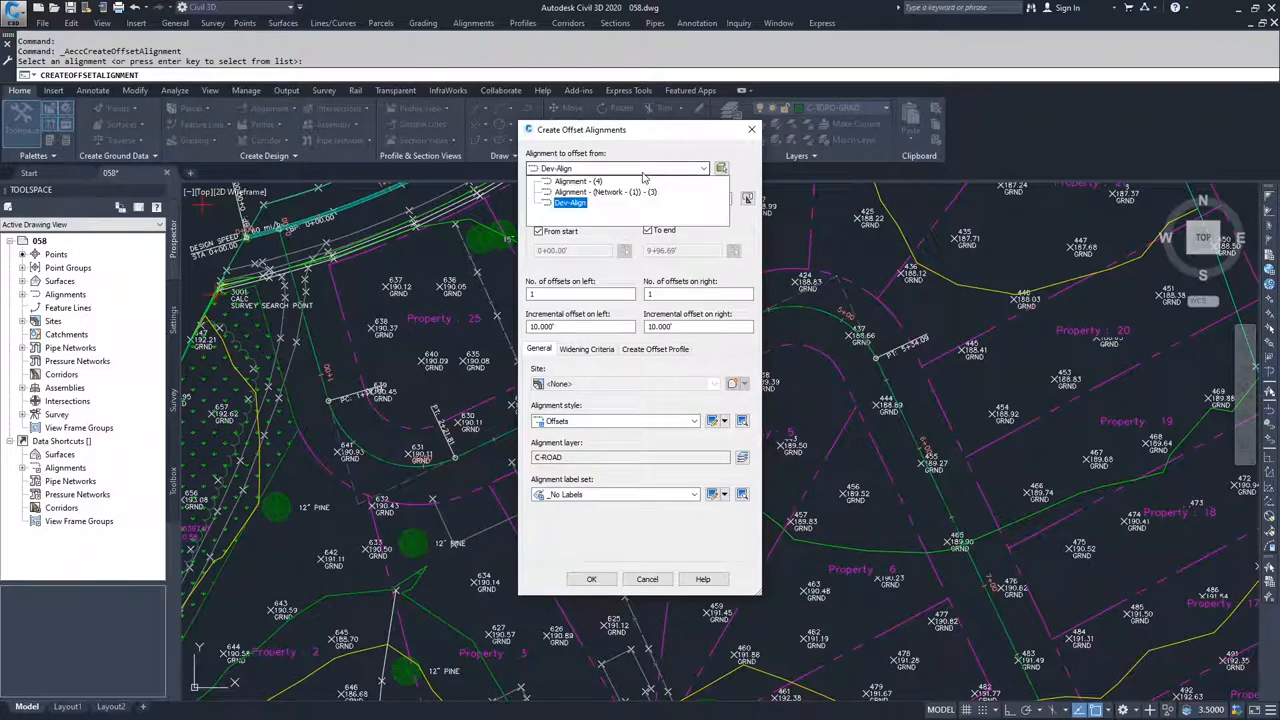
pyautogui.click(570, 202)
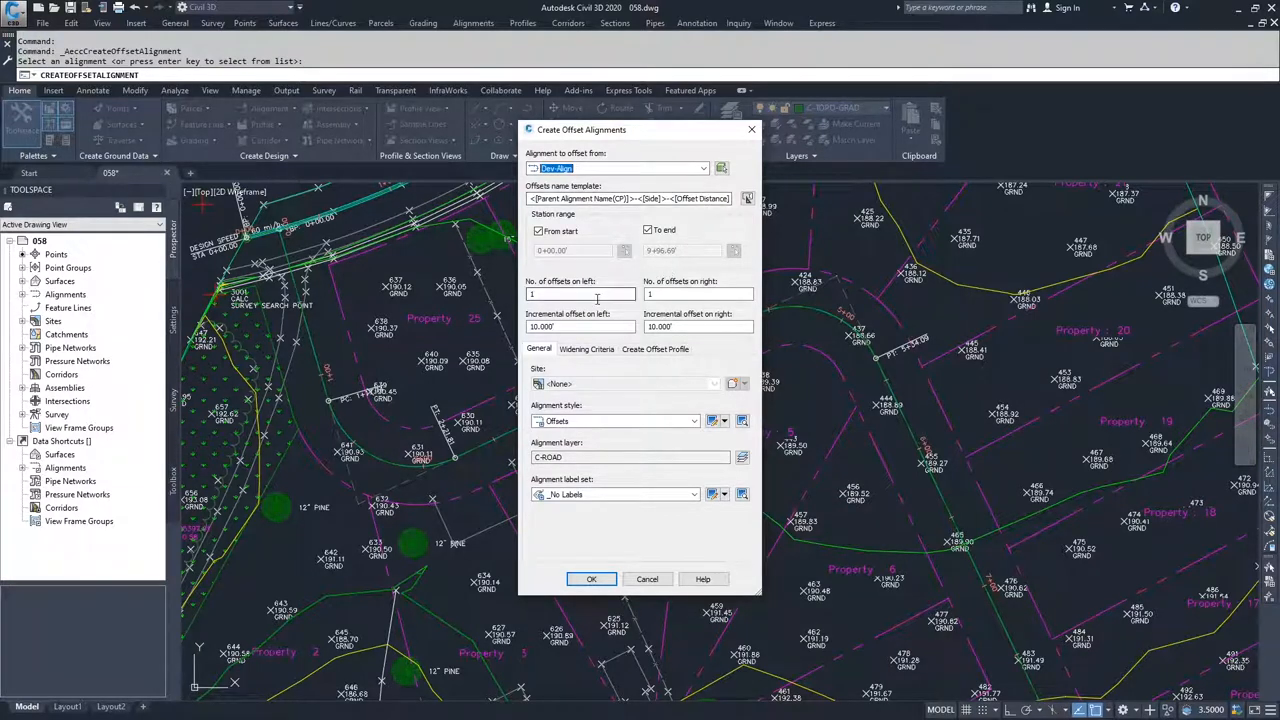
pyautogui.click(580, 293)
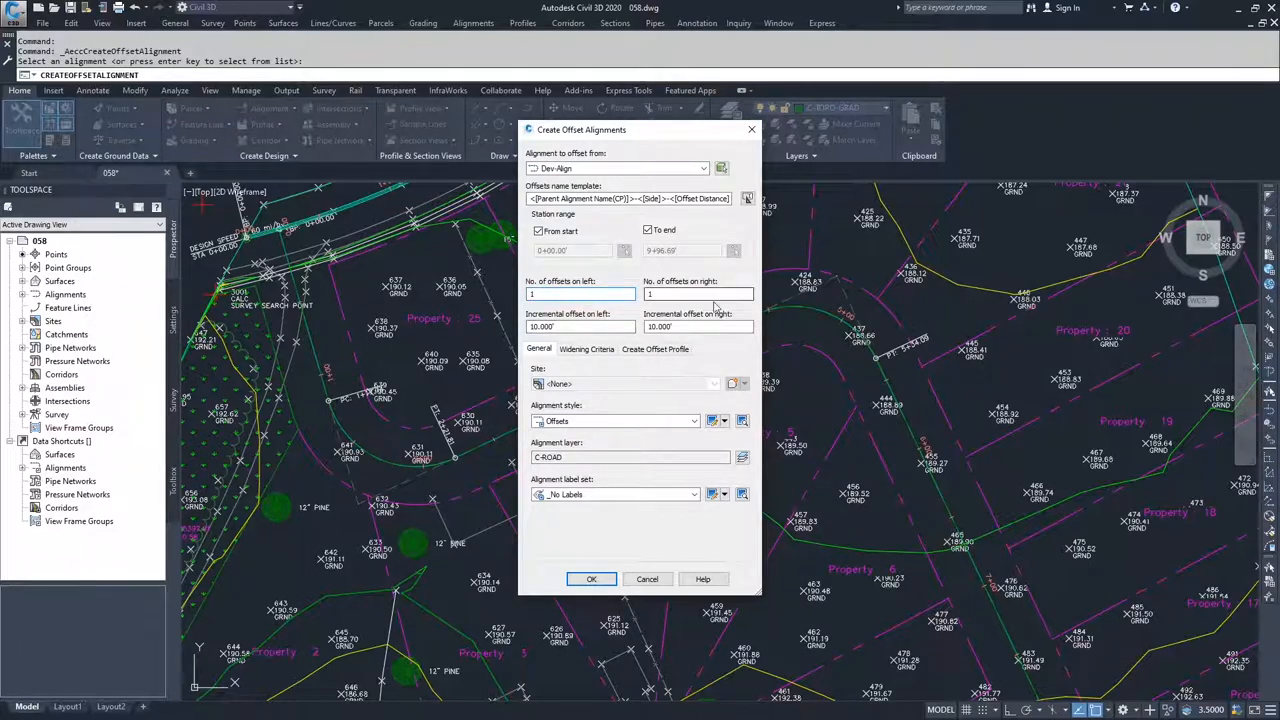
pyautogui.click(697, 294)
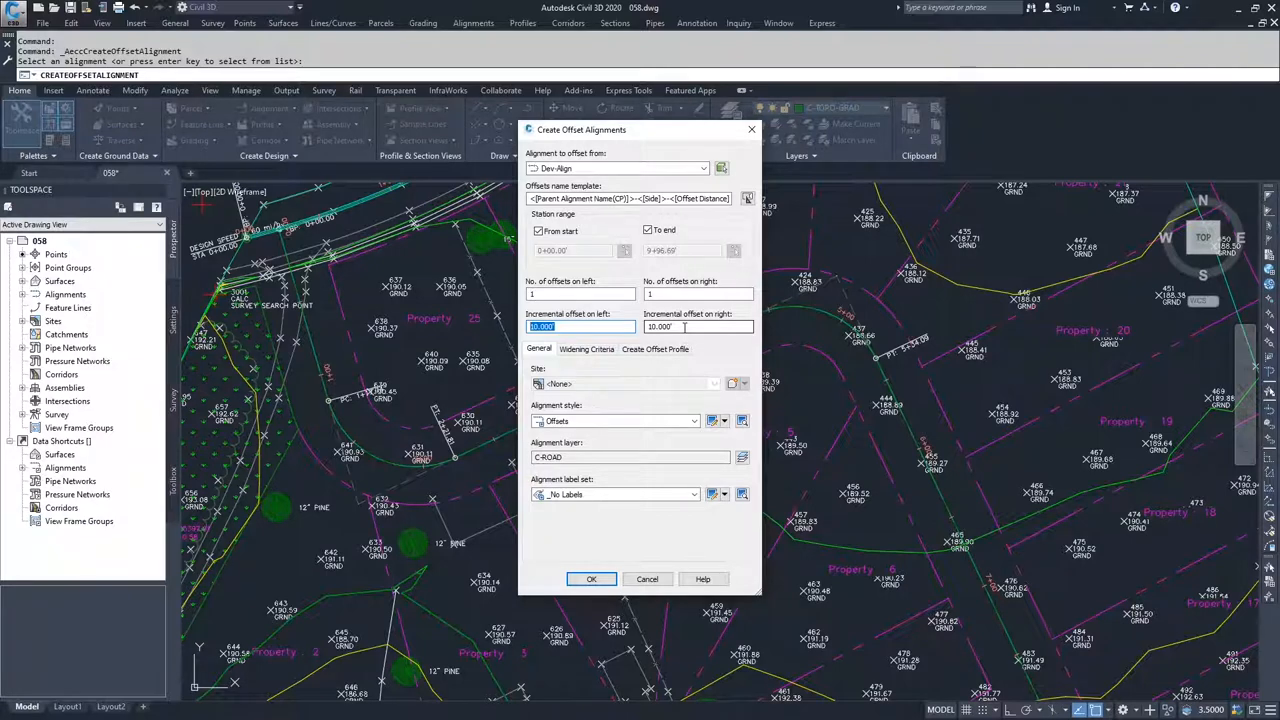
# Enter 15.000 ft as the left and right incremental offset distances
pyautogui.write('15.000')
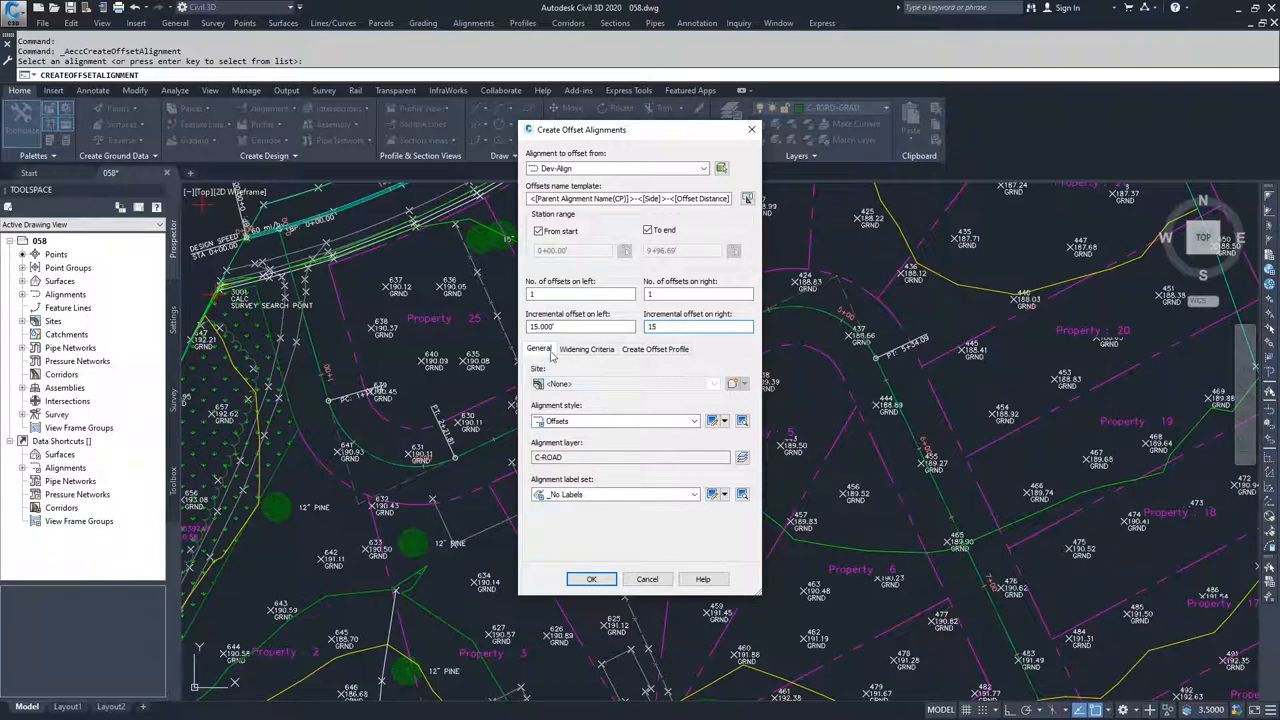
pyautogui.moveTo(565, 387)
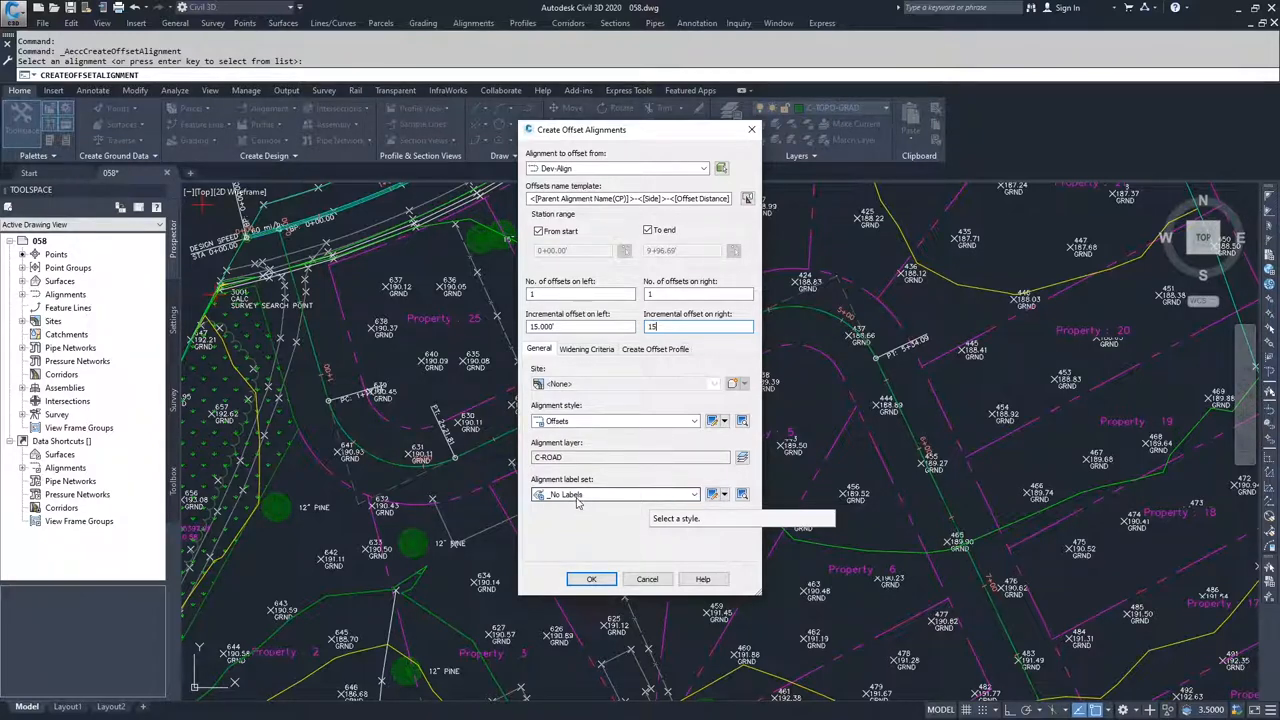
pyautogui.click(586, 348)
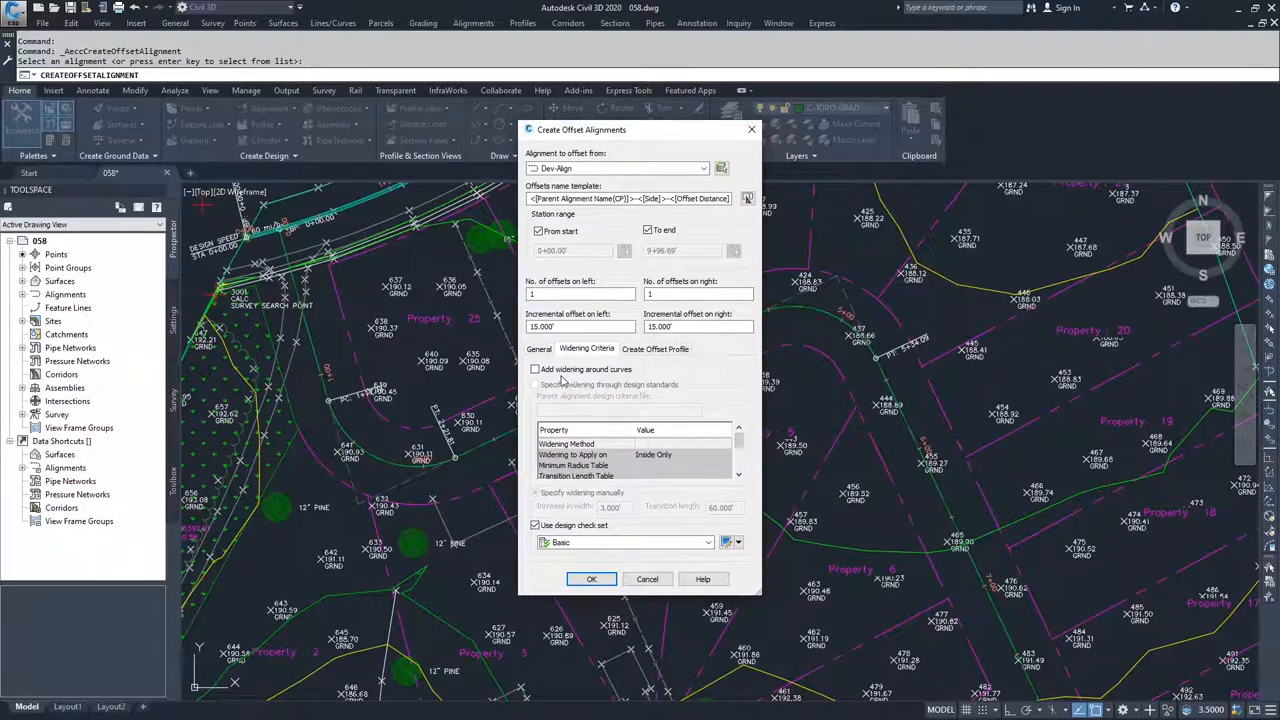
pyautogui.moveTo(588, 375)
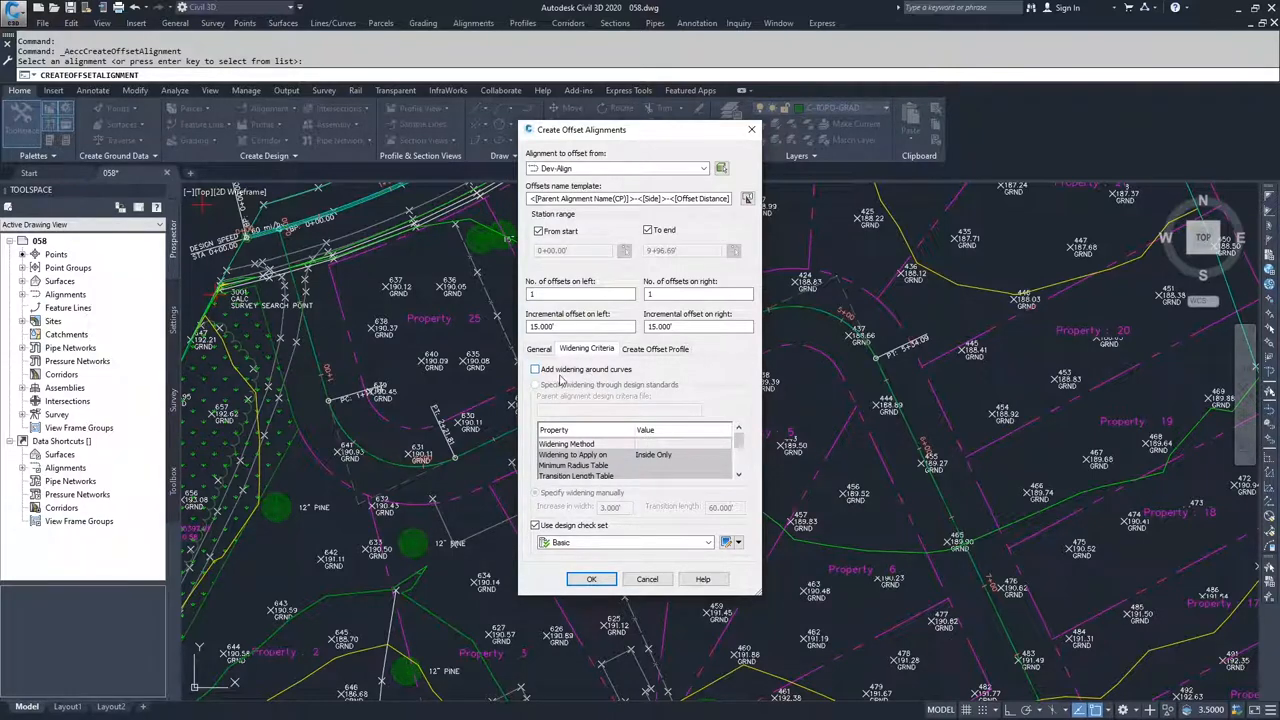
pyautogui.moveTo(570, 455)
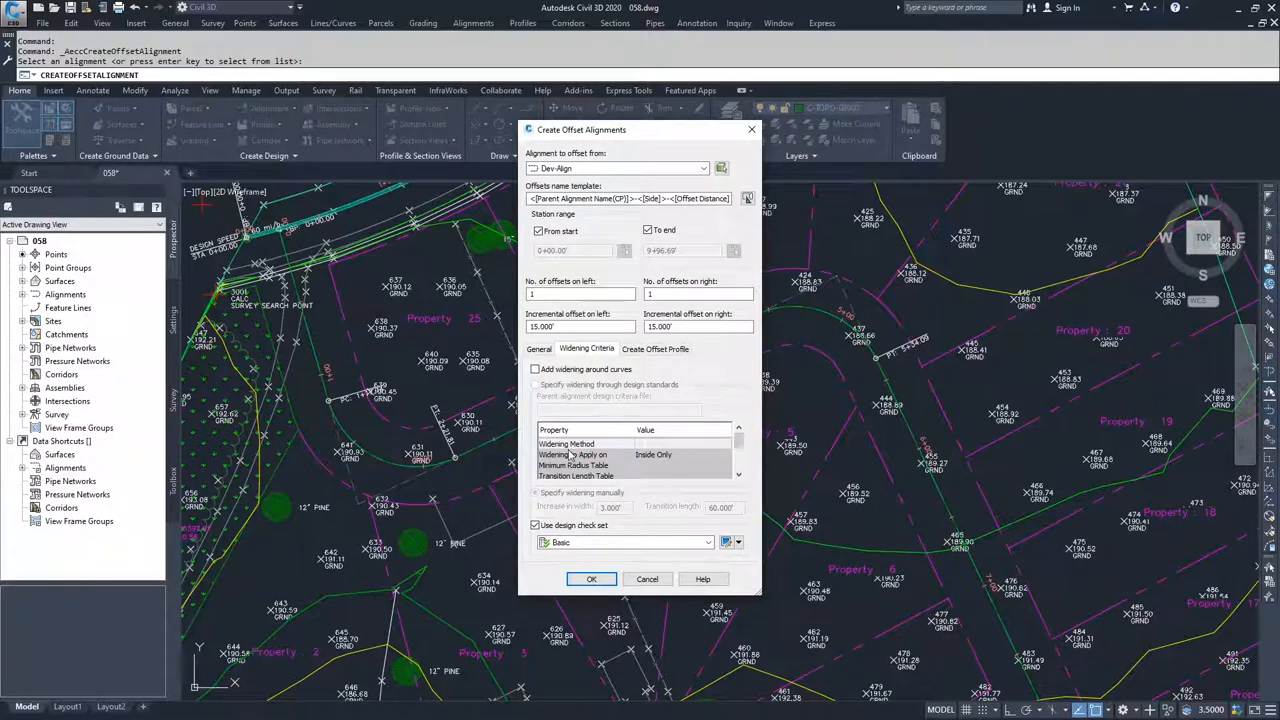
pyautogui.moveTo(618, 464)
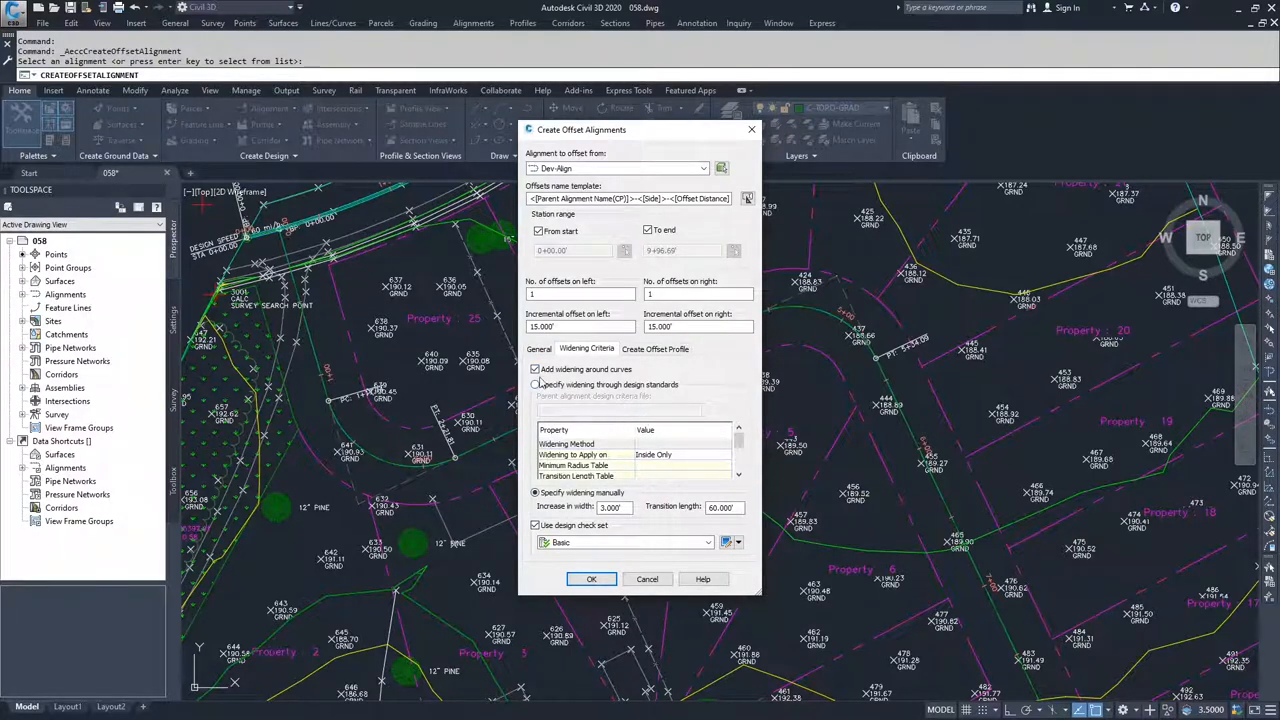
# Leave Add widening around curves off, then view the offset profile options
pyautogui.click(535, 369)
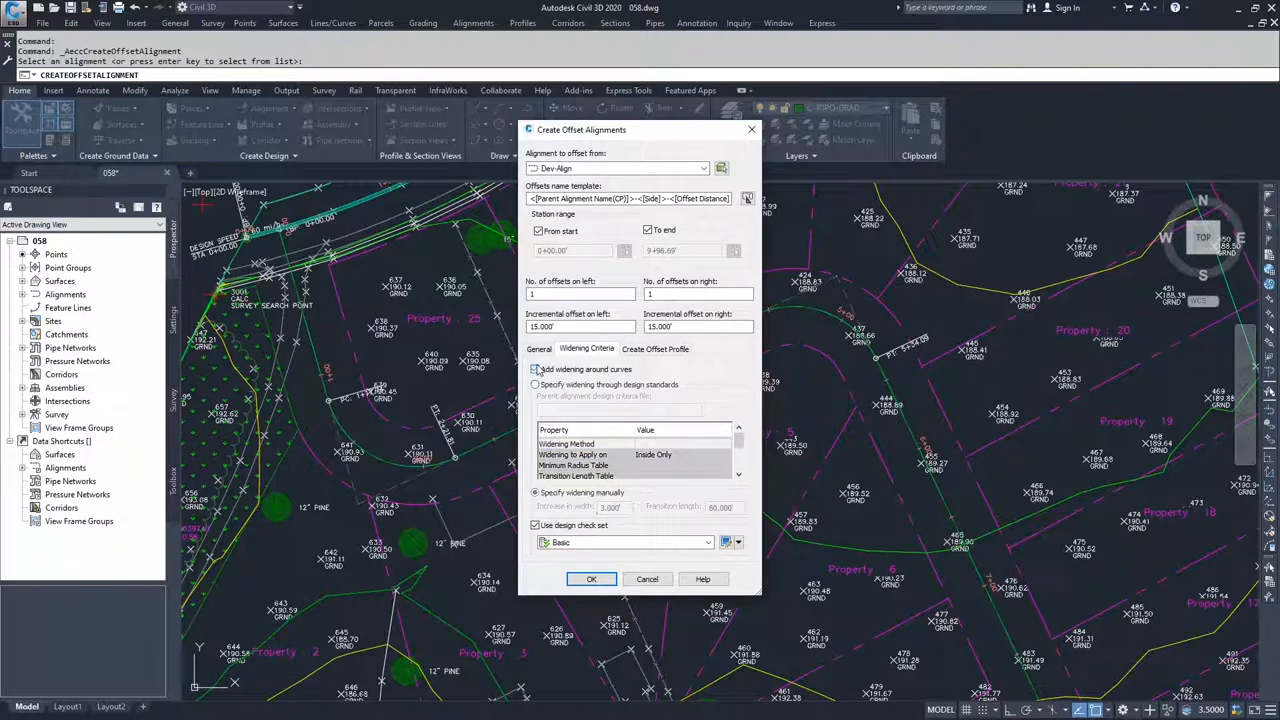
pyautogui.click(536, 369)
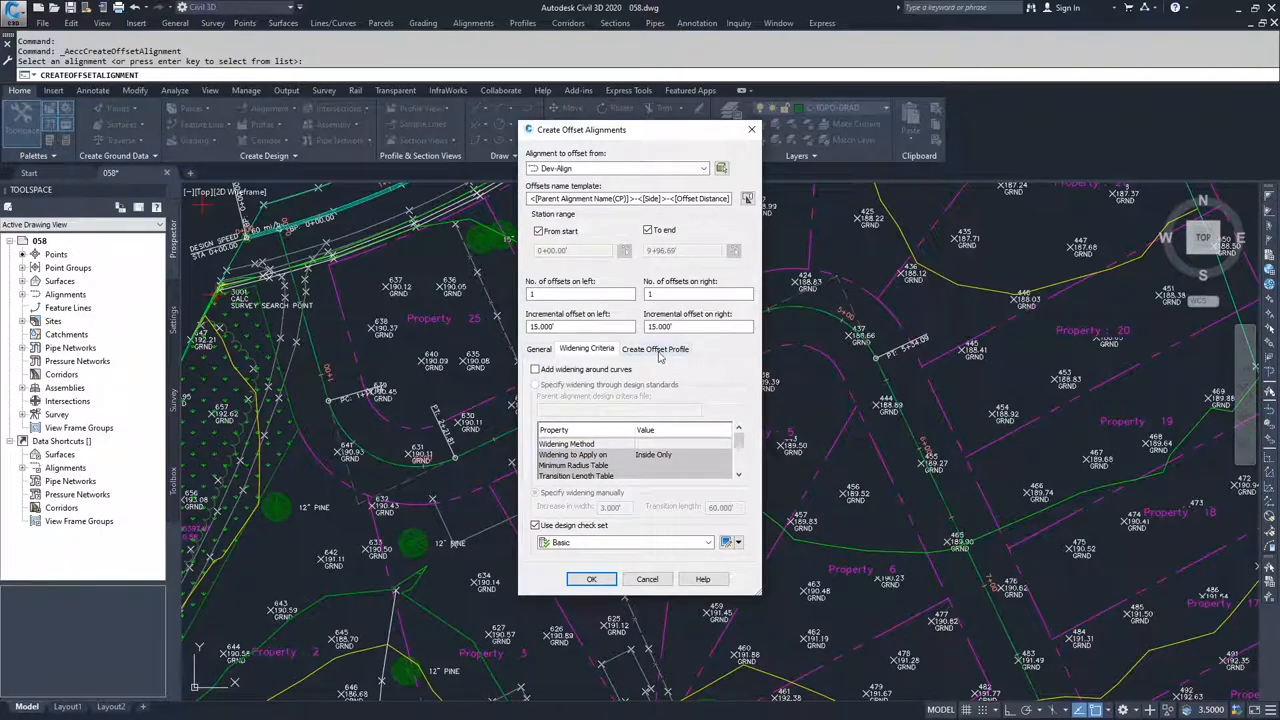
pyautogui.click(655, 348)
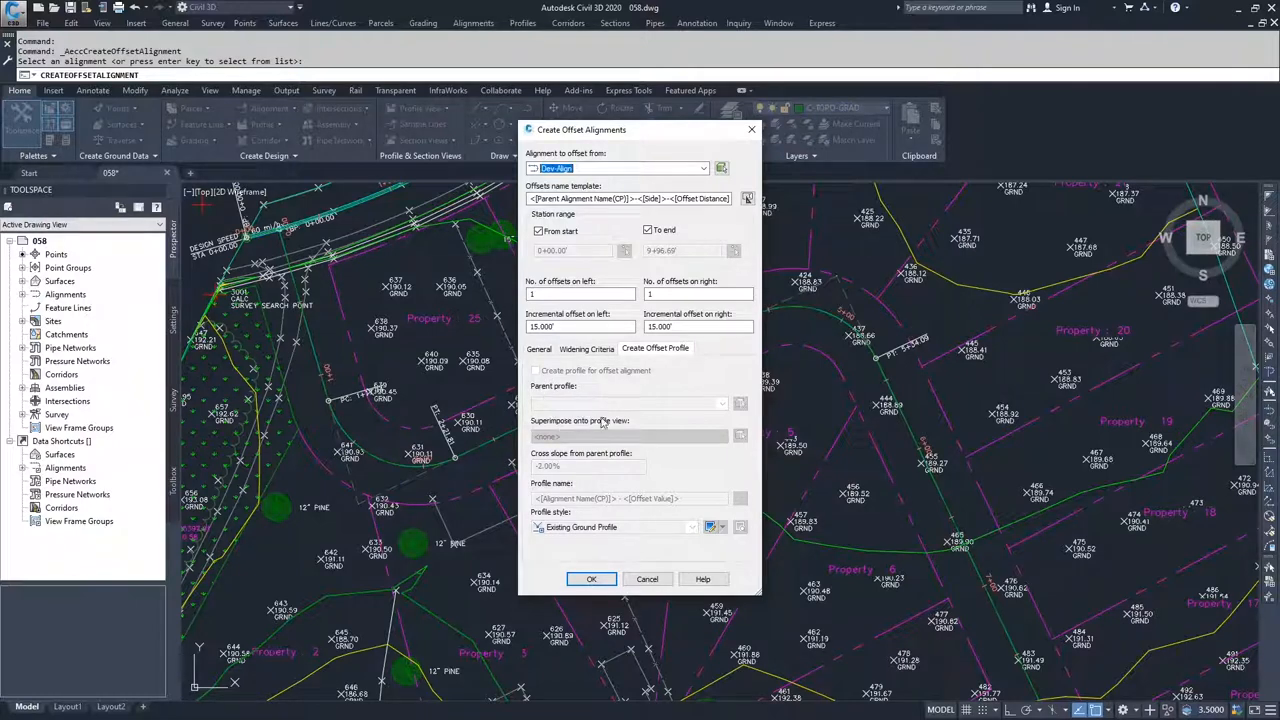
pyautogui.moveTo(615, 441)
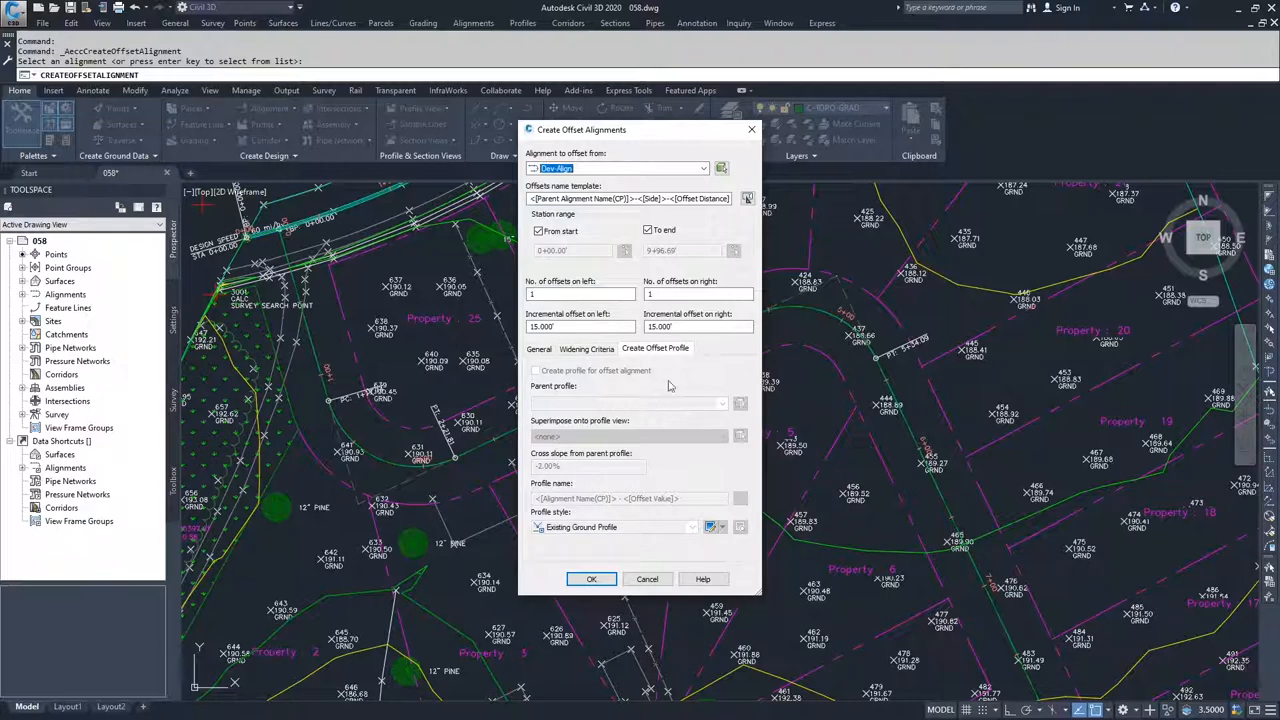
pyautogui.moveTo(542, 443)
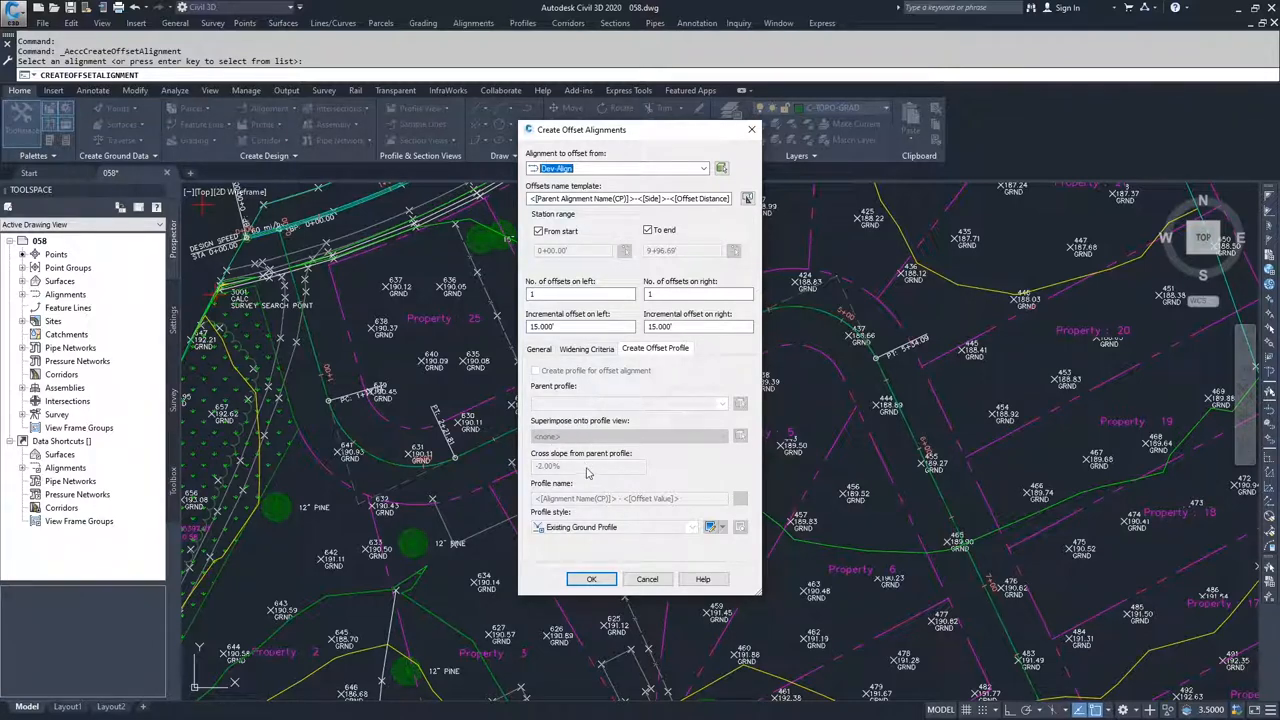
pyautogui.moveTo(601, 471)
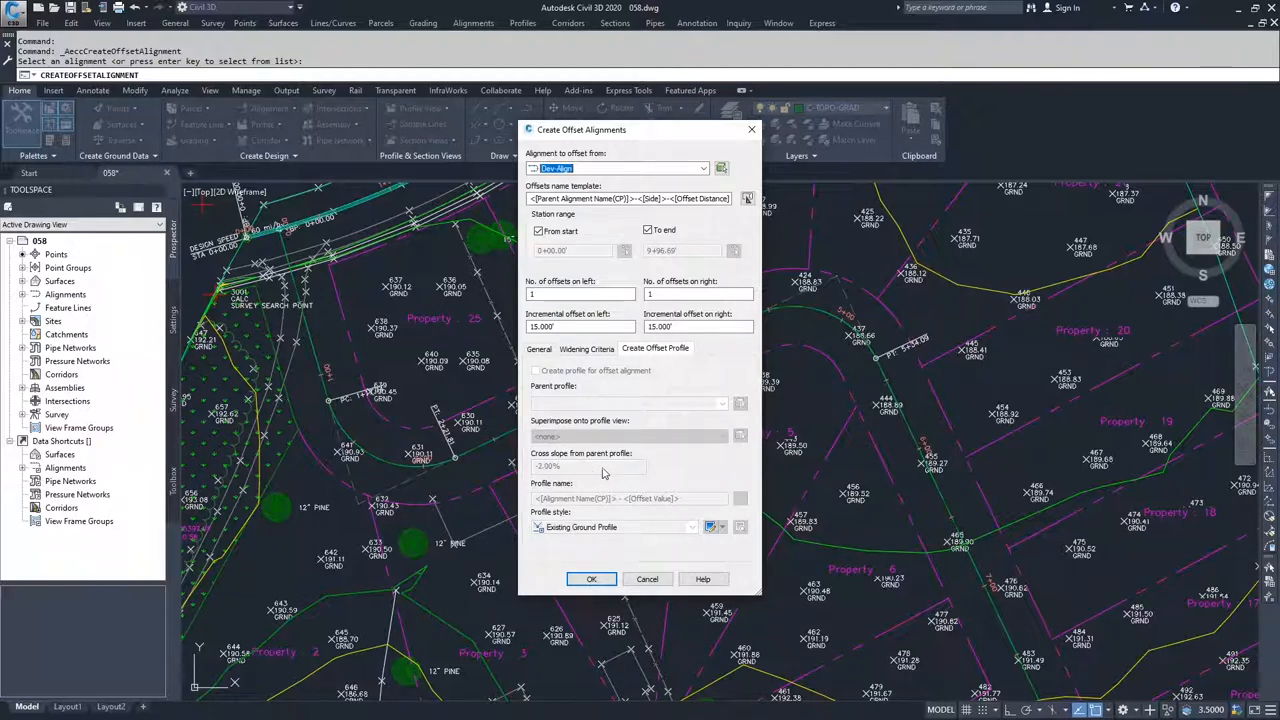
pyautogui.moveTo(578, 473)
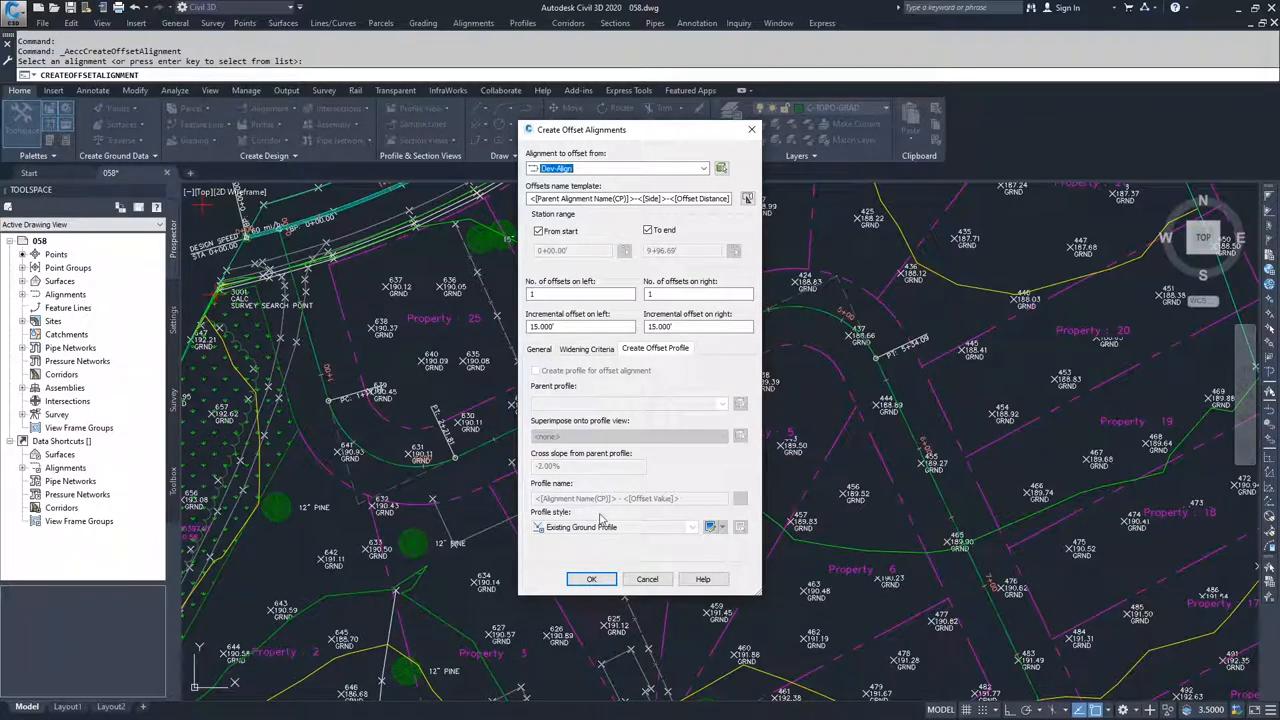
# Return to General settings and create the 15-ft left and right offset alignments
pyautogui.click(539, 348)
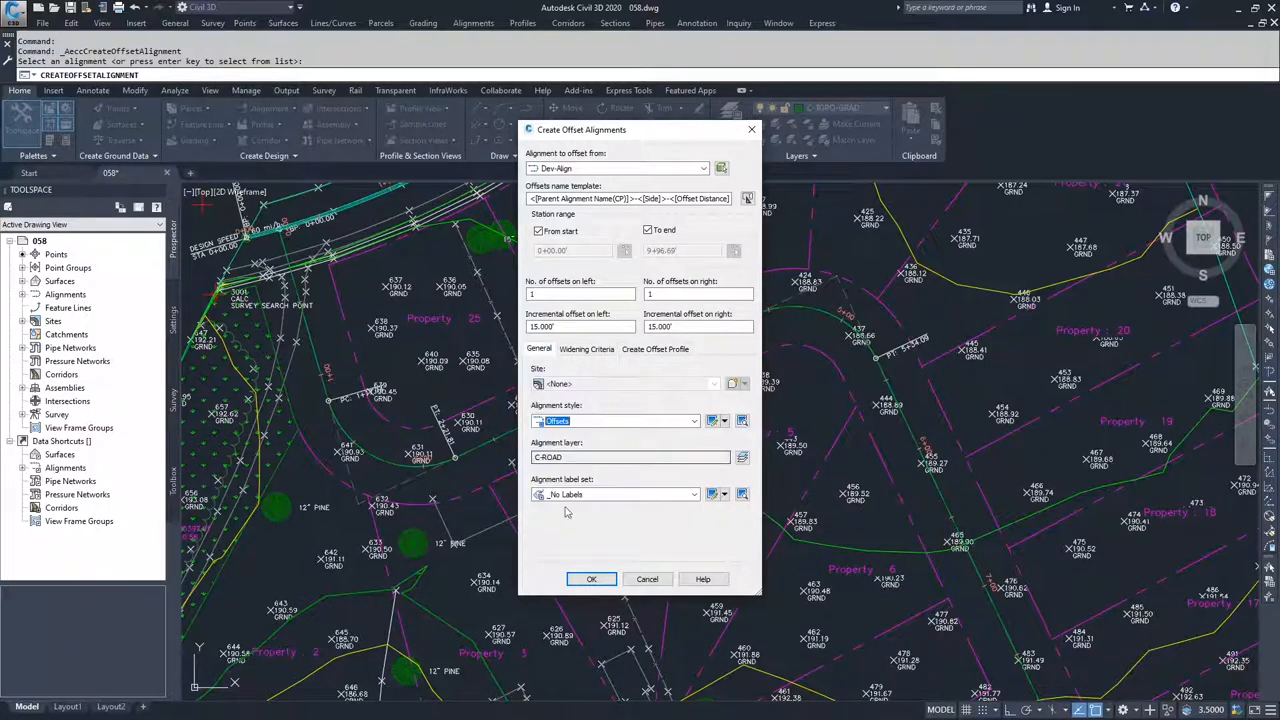
pyautogui.click(591, 579)
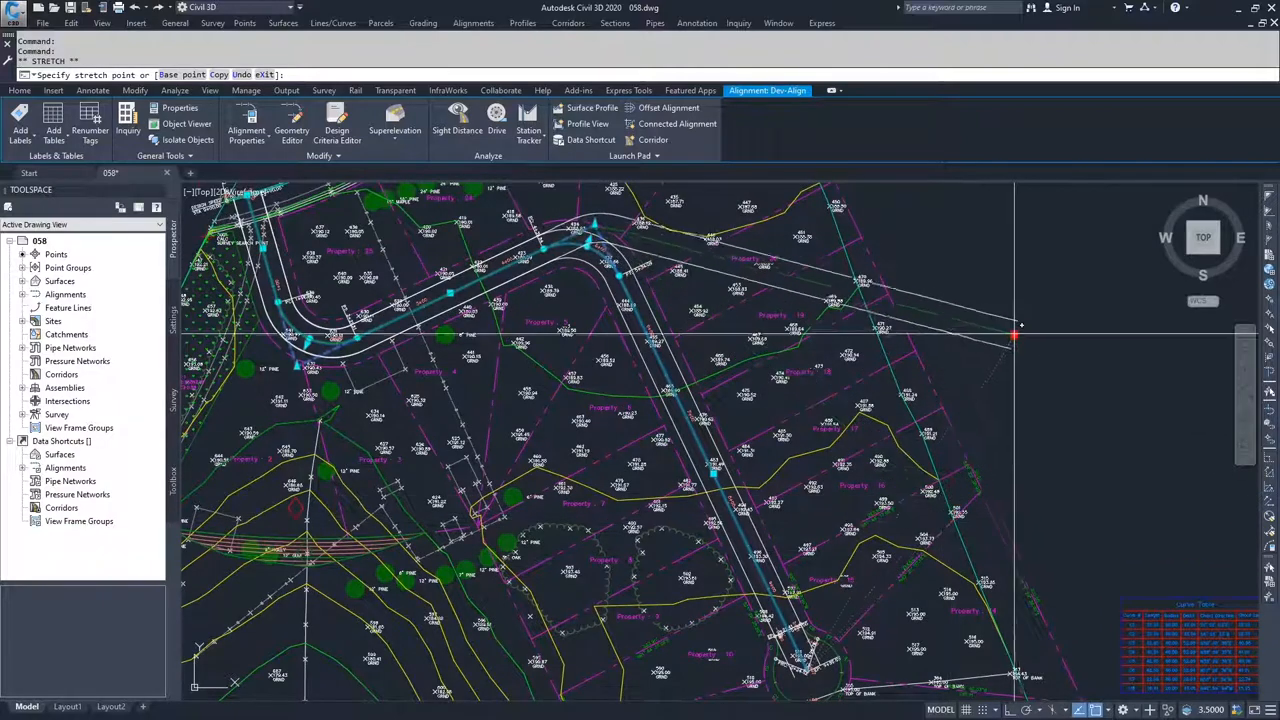
# Drag Dev-Align's end grip to a new spot so the offsets follow
pyautogui.moveTo(1013, 336); pyautogui.dragTo(990, 473)
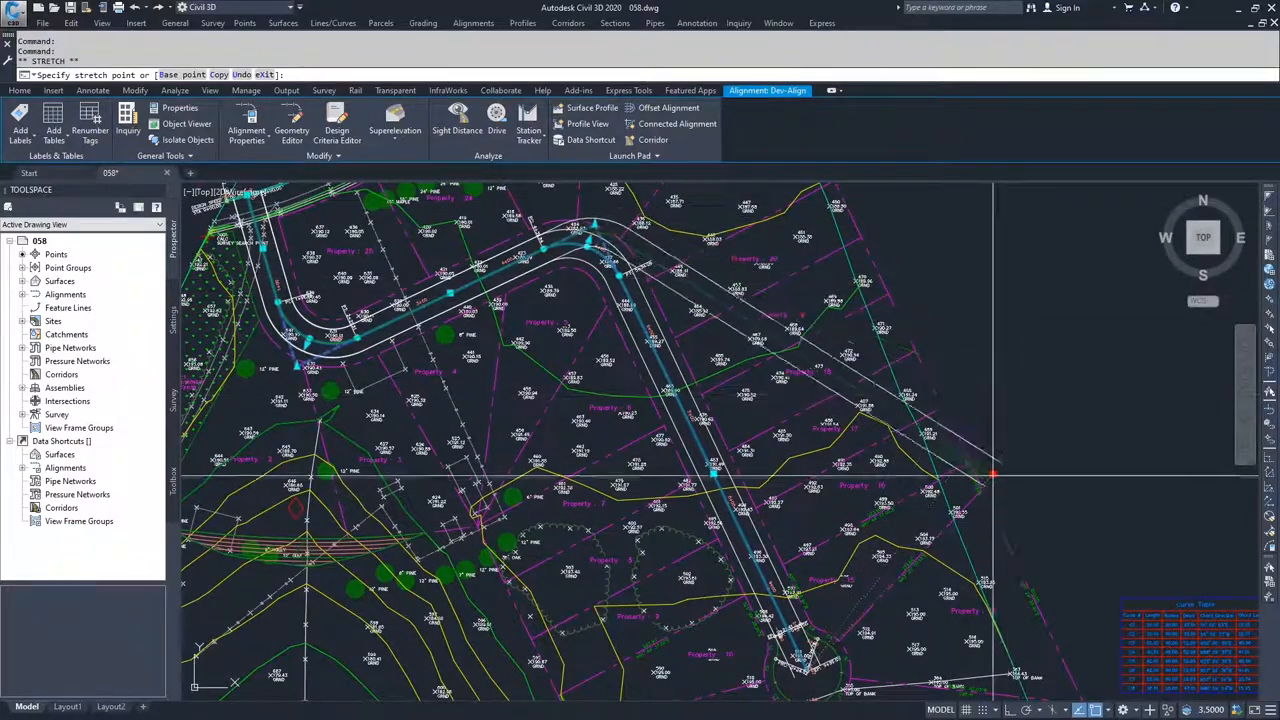